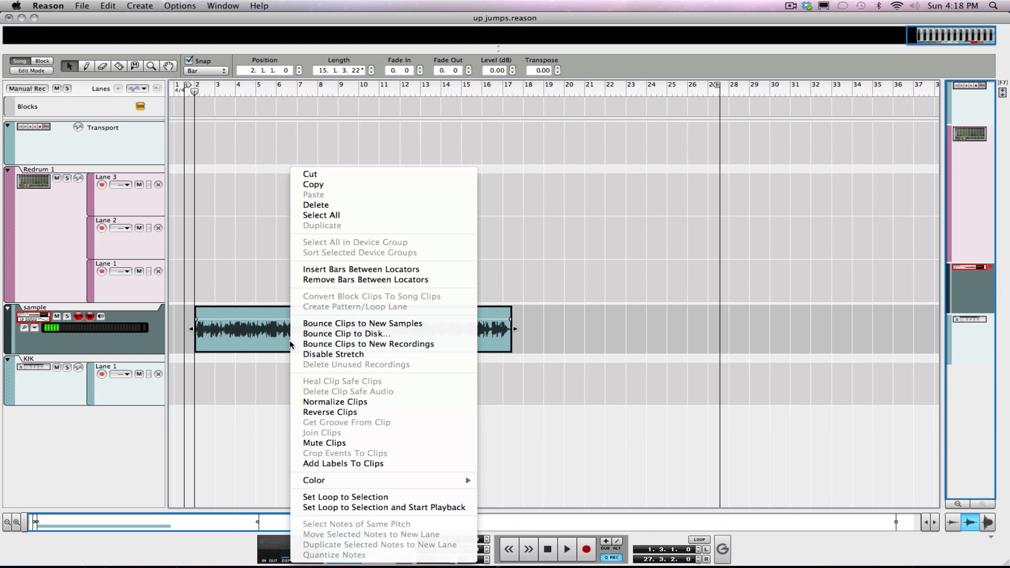
pyautogui.moveTo(362, 323)
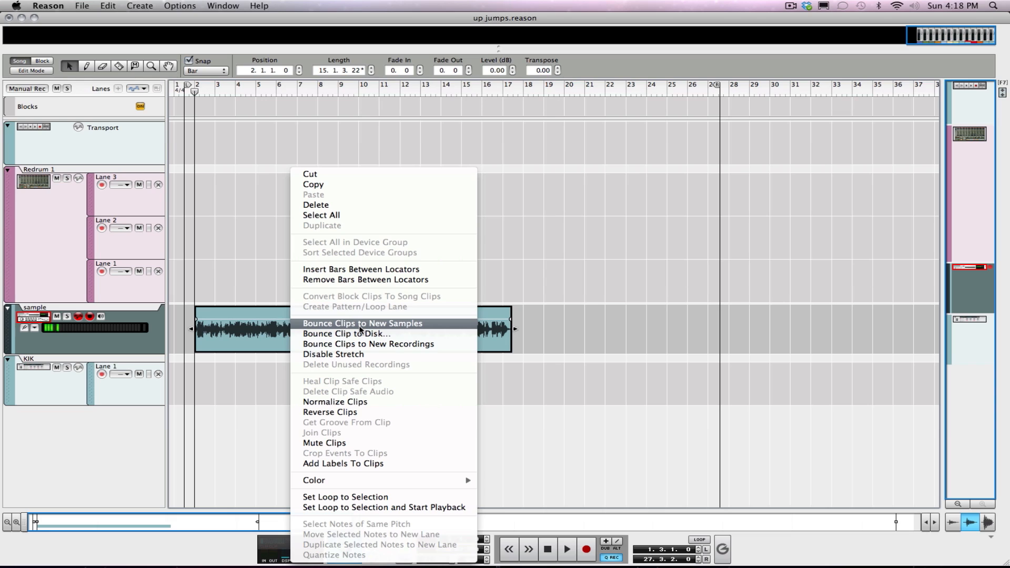
pyautogui.moveTo(346, 334)
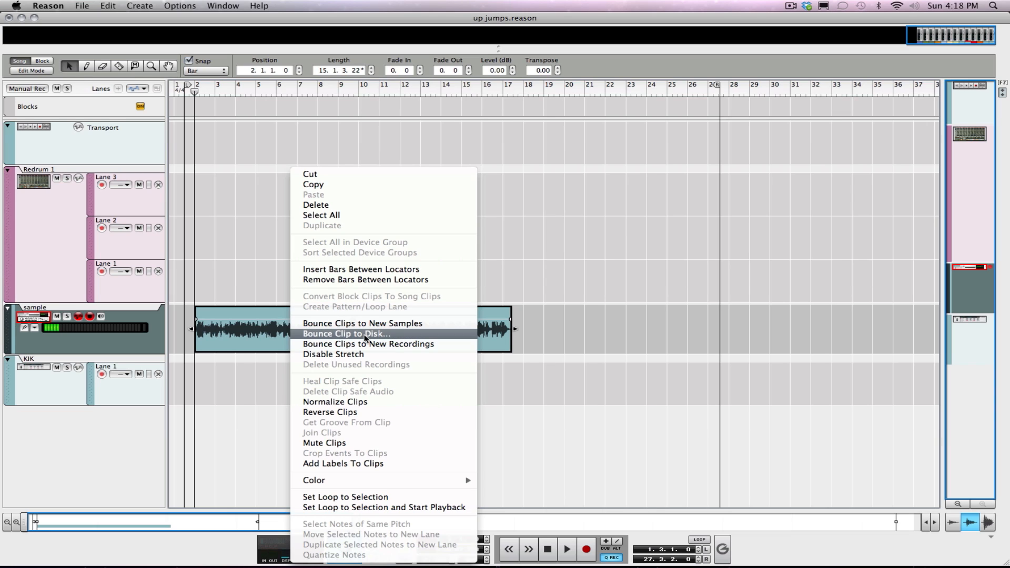
pyautogui.moveTo(368, 343)
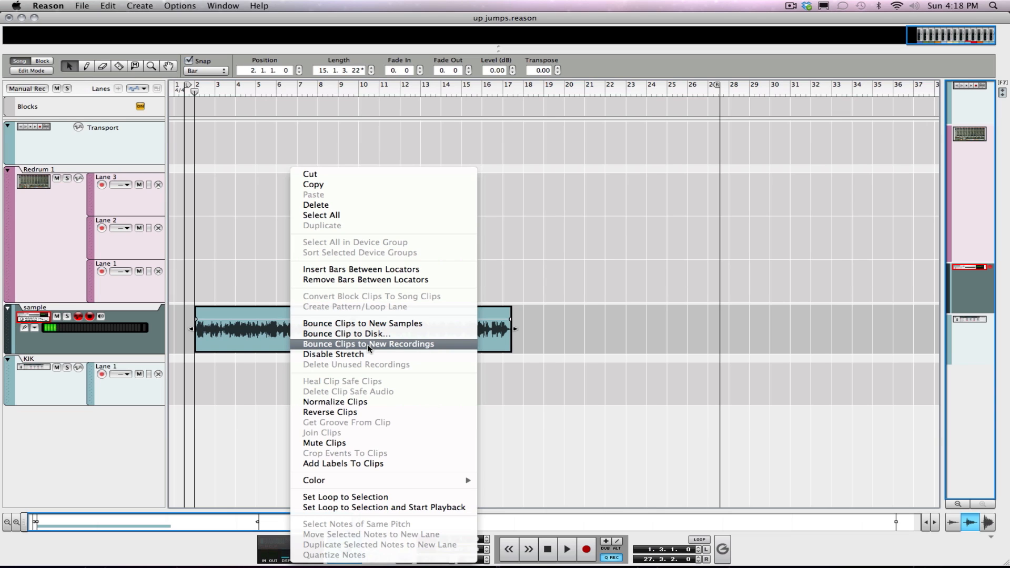
pyautogui.moveTo(345, 333)
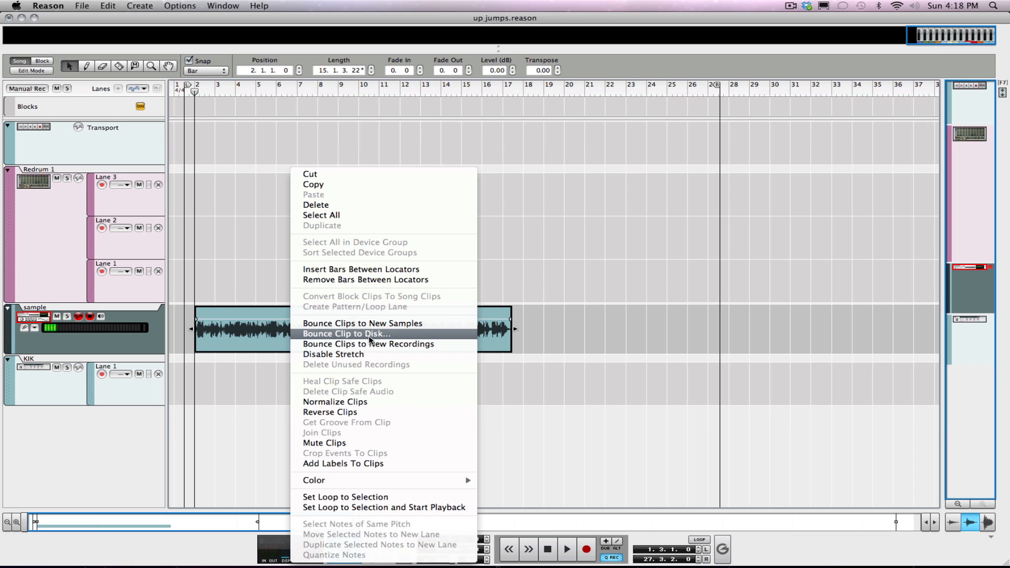
# - Bounce the sample clip to the Desktop as sample-temptations, a 24-bit 44,100 Hz WAVE file
pyautogui.click(345, 334)
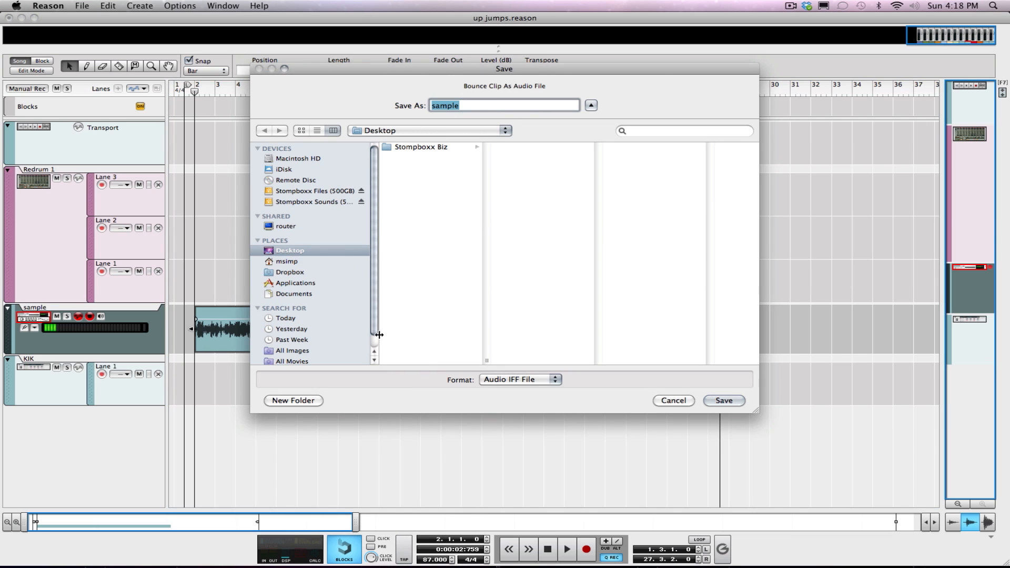
pyautogui.moveTo(463, 157)
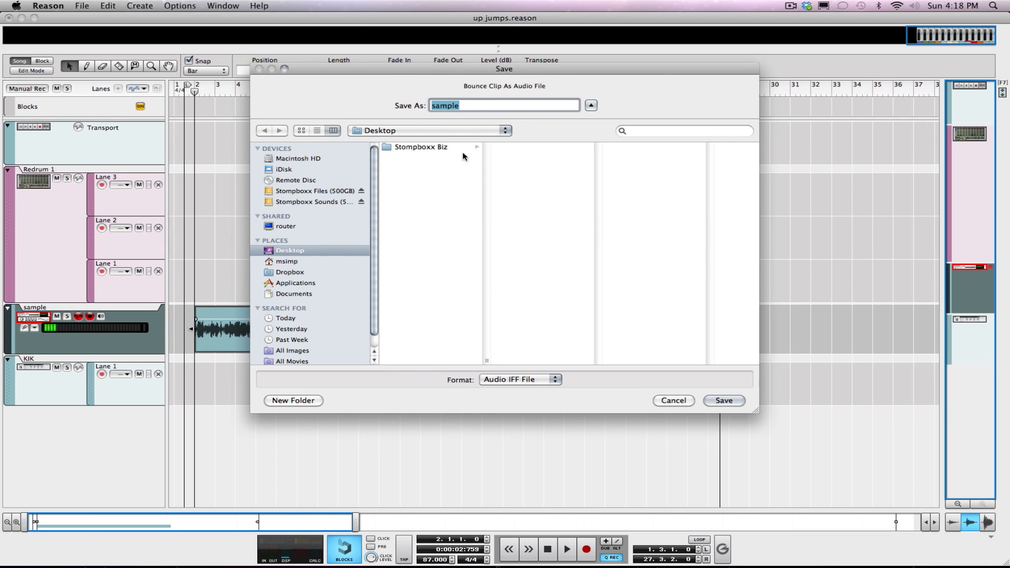
pyautogui.write('-temptation')
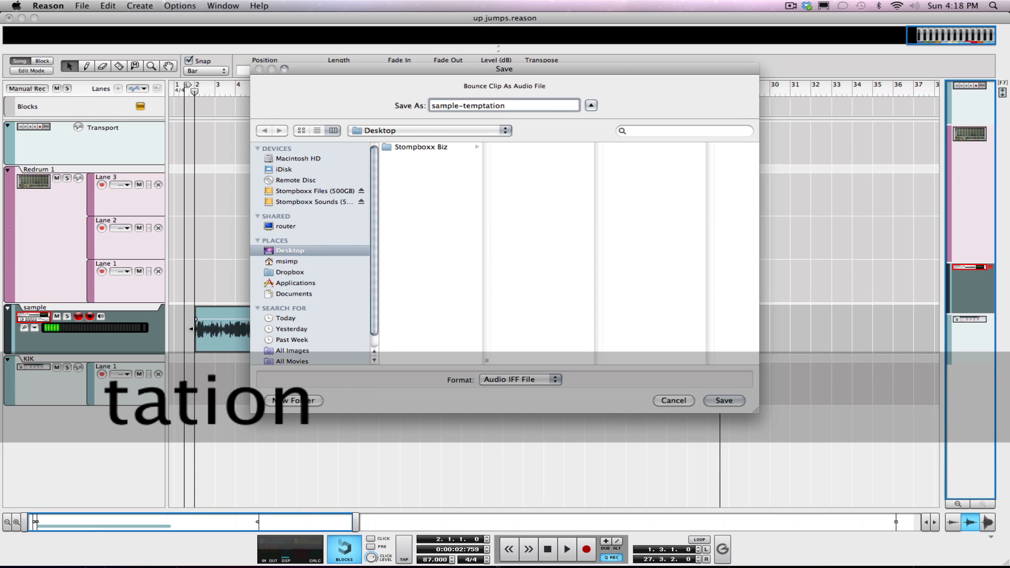
pyautogui.write('s')
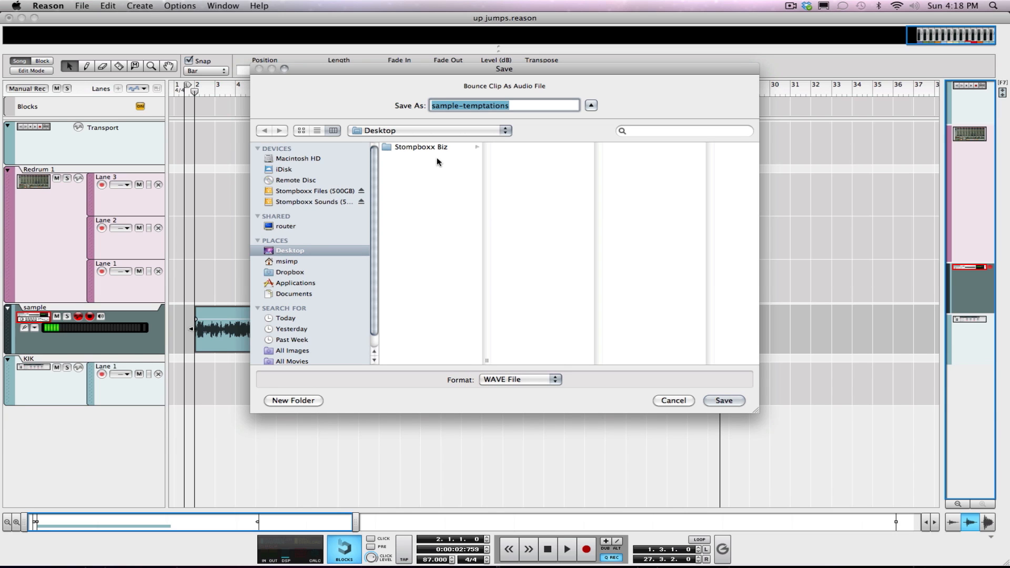
pyautogui.click(722, 400)
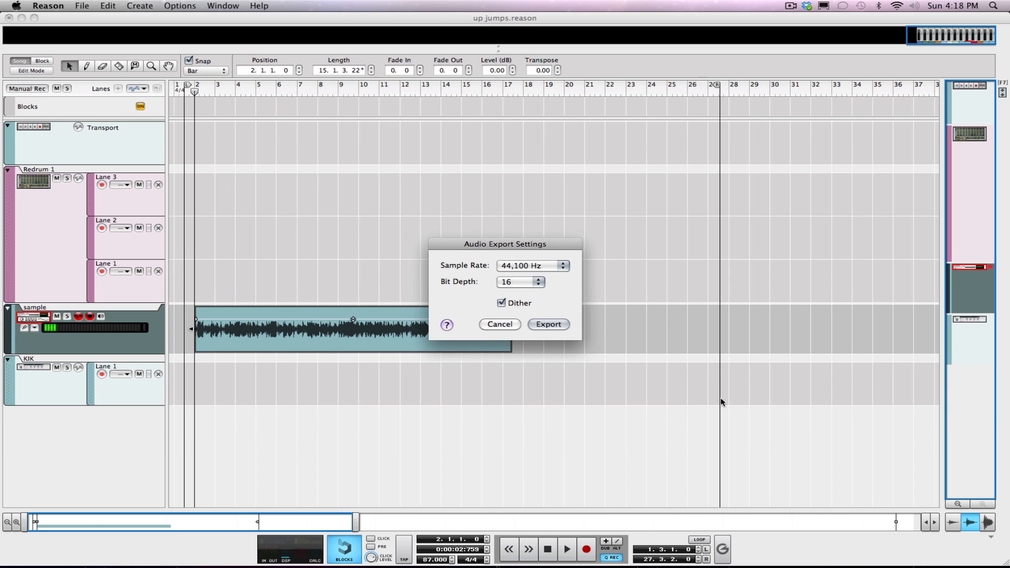
pyautogui.click(539, 282)
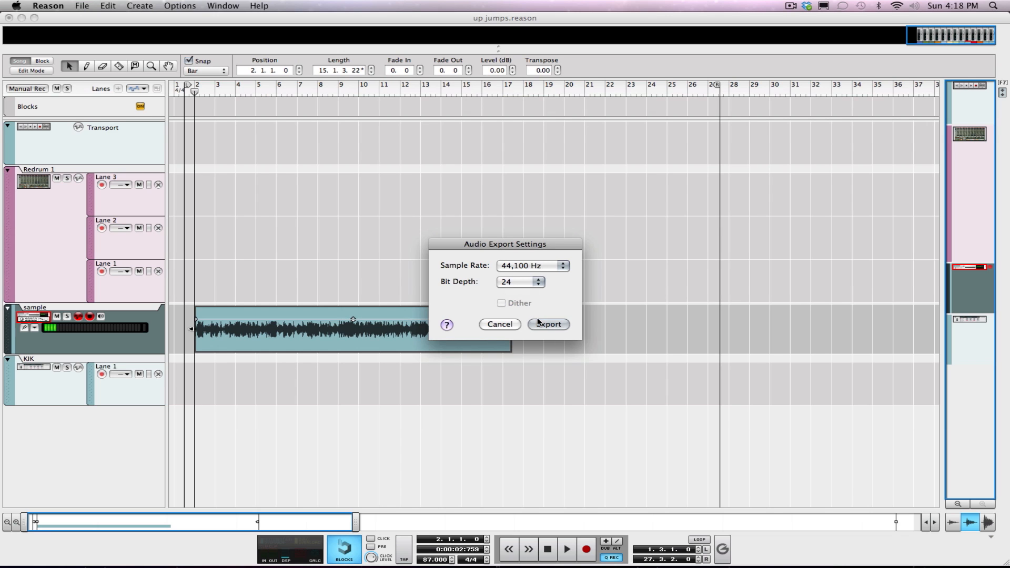
pyautogui.click(547, 324)
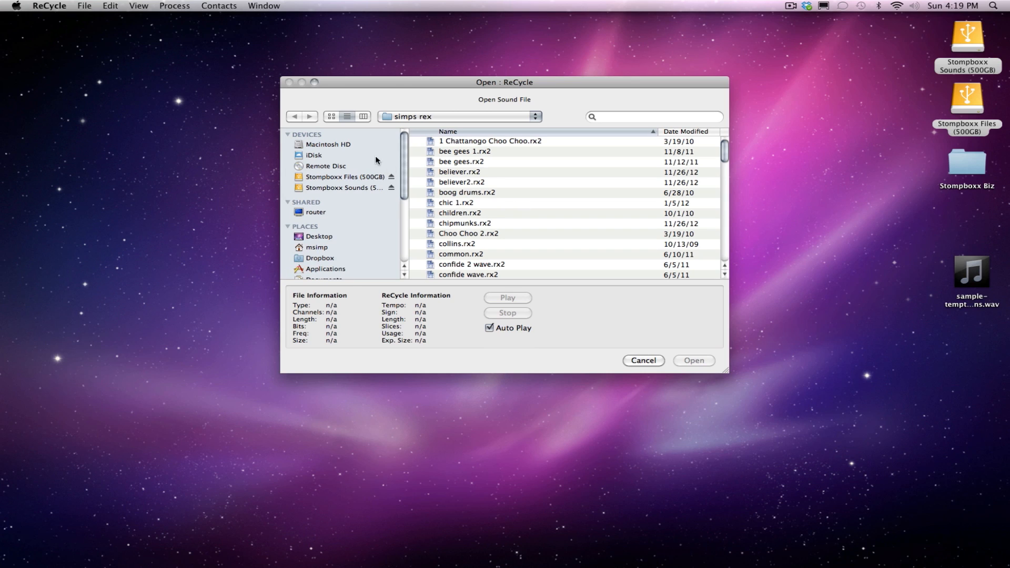
pyautogui.moveTo(89, 37)
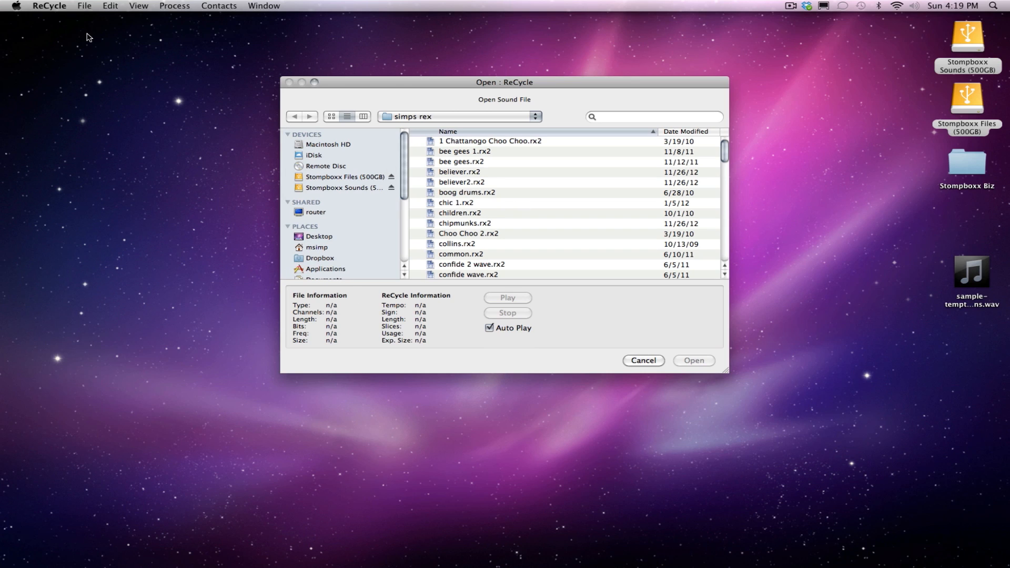
pyautogui.moveTo(459, 124)
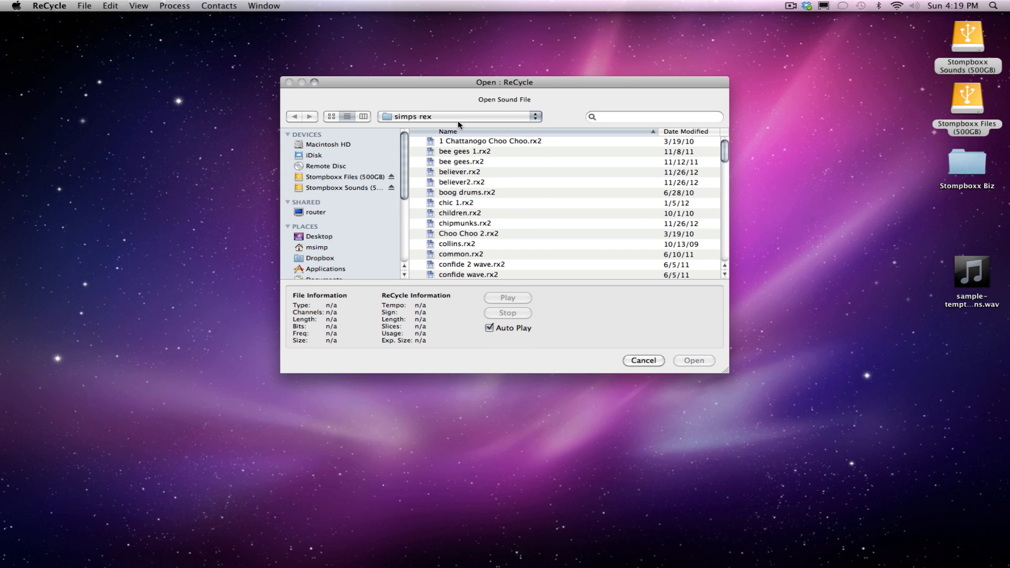
# - Browse to the Desktop in ReCycle's Open dialog and open sample-temptations.wav
pyautogui.click(459, 117)
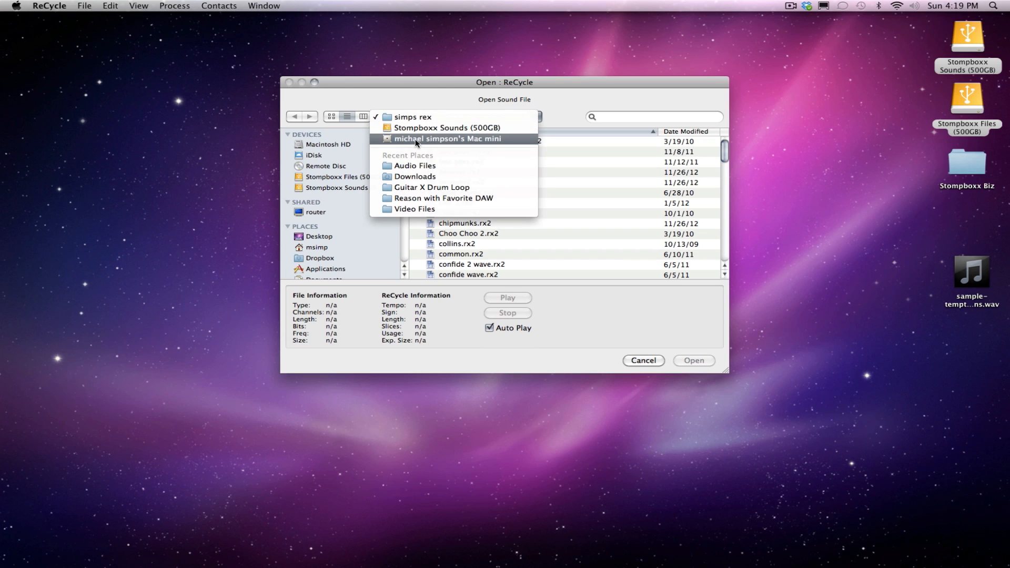
pyautogui.click(447, 139)
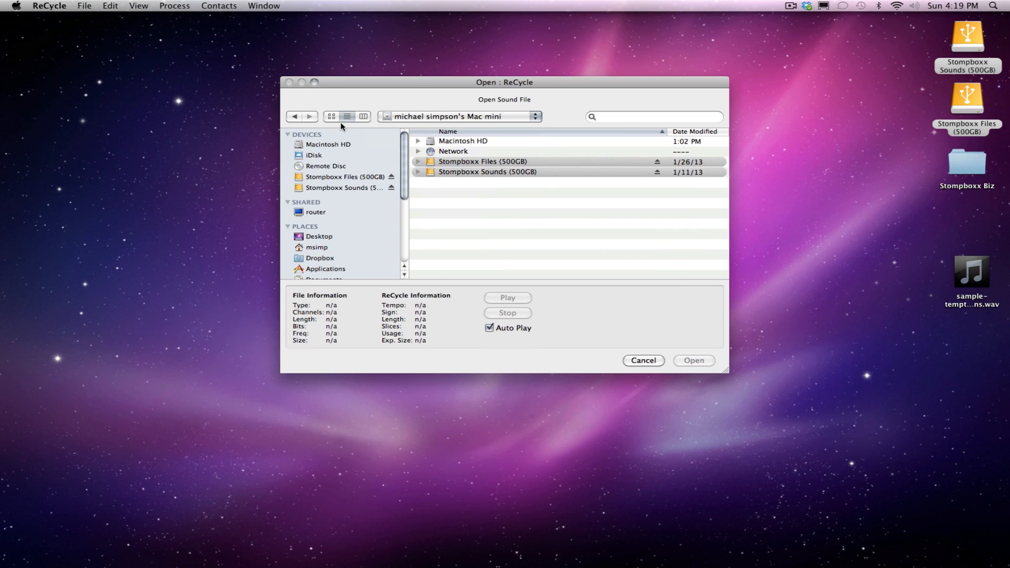
pyautogui.click(320, 237)
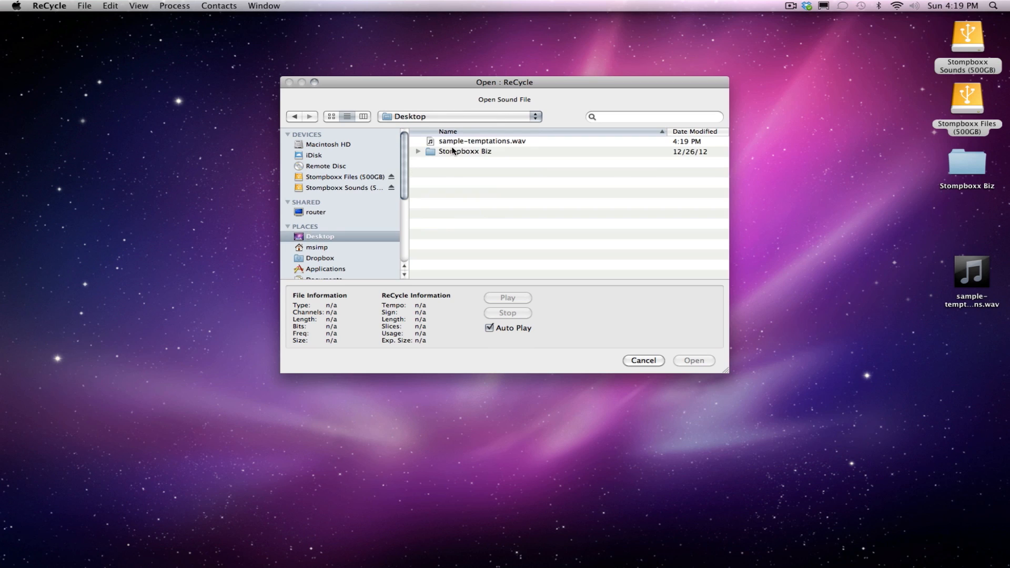
pyautogui.click(482, 140)
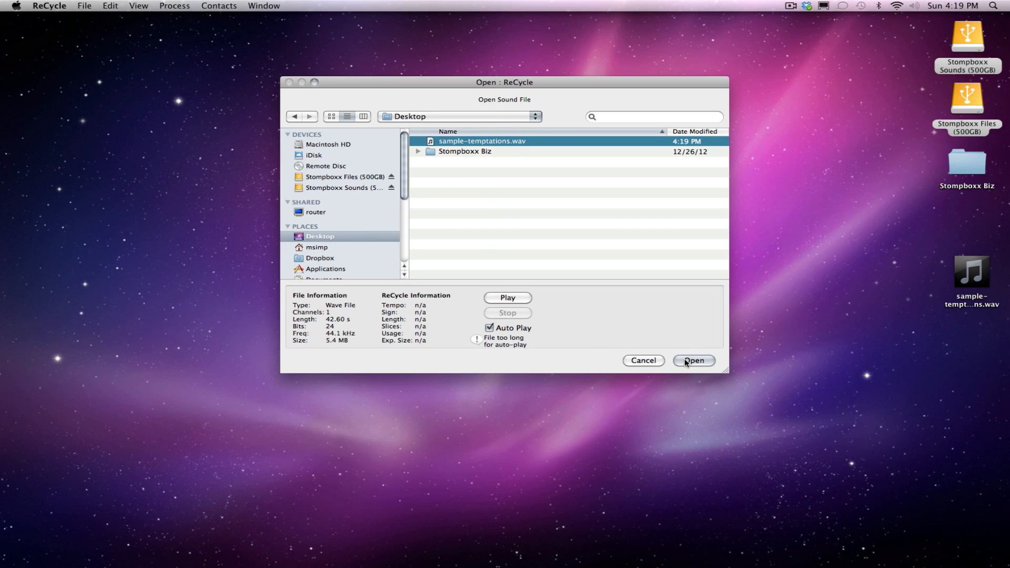
pyautogui.click(693, 360)
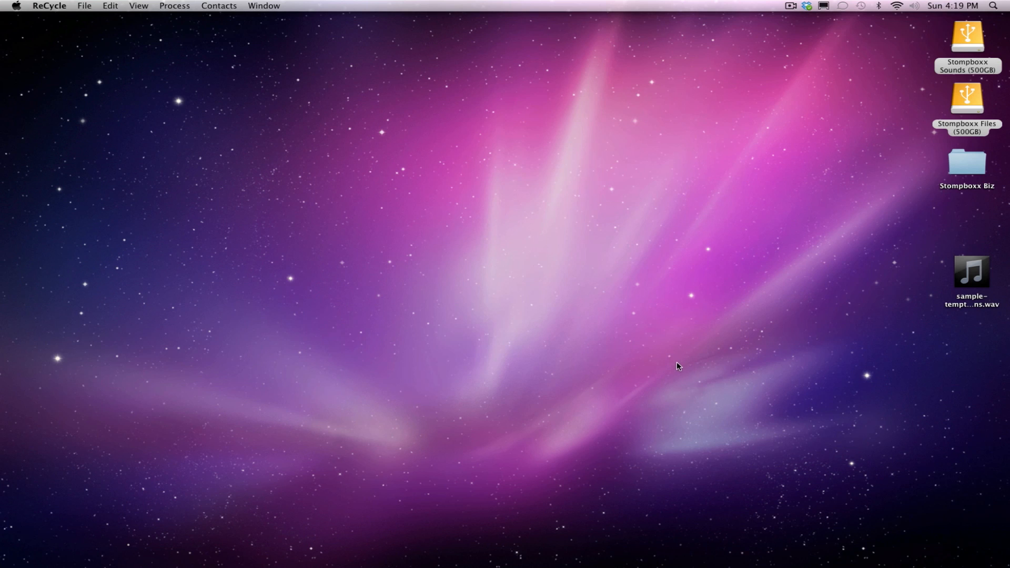
# - Bring the Reason song up jumps.reason with its sample clip back on screen
pyautogui.doubleClick(971, 273)
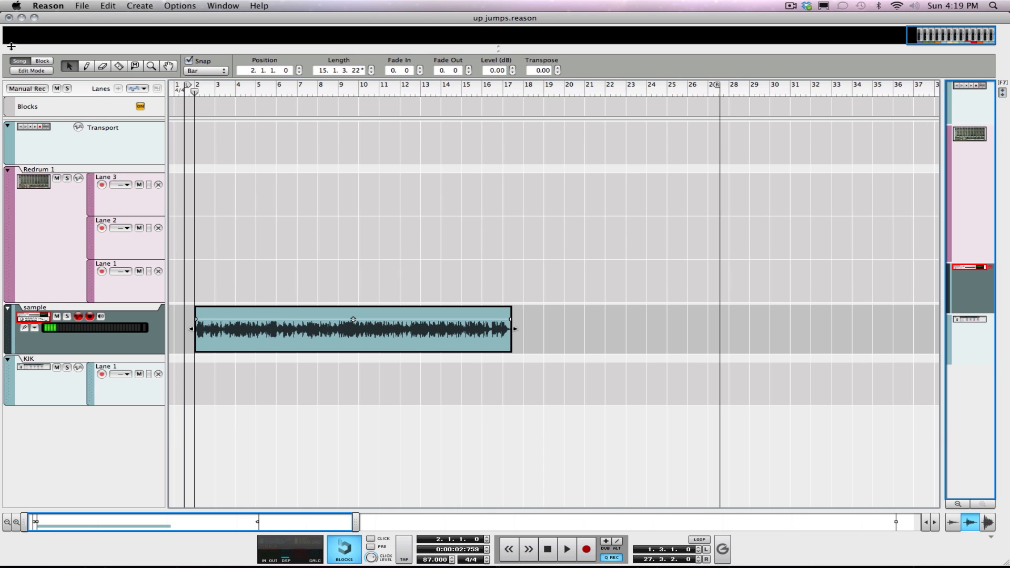
# - Open sample-temptations.wav in ReCycle and set its loop length to 15 bars (84.502 BPM)
pyautogui.doubleClick(354, 328)
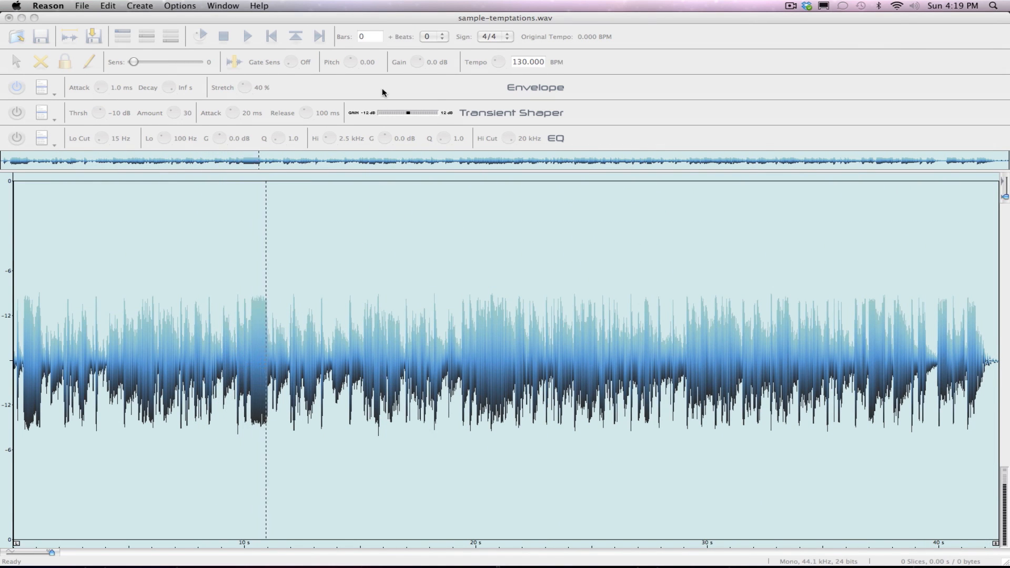
pyautogui.click(369, 36)
pyautogui.write('16')
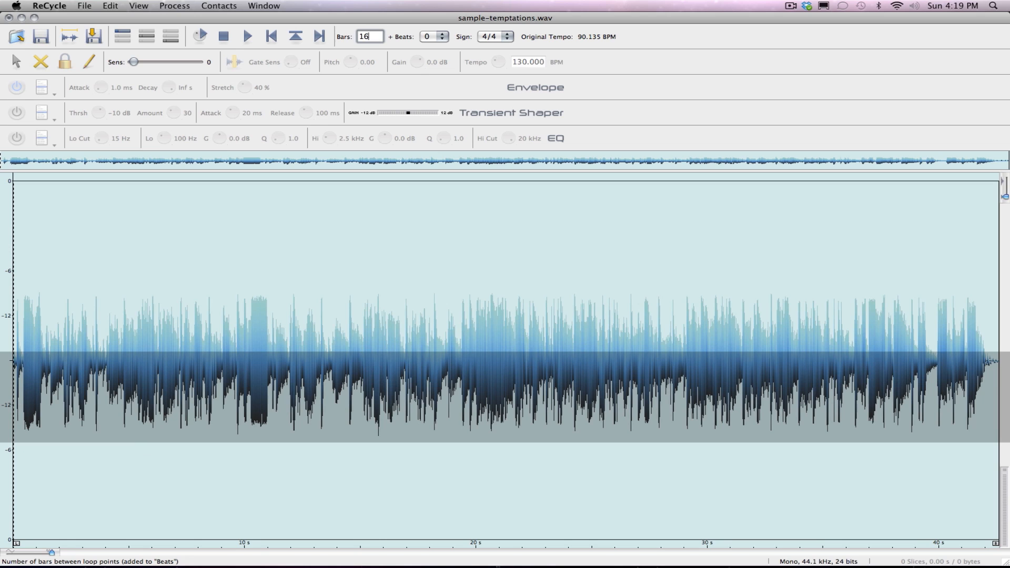
pyautogui.click(378, 39)
pyautogui.write('15')
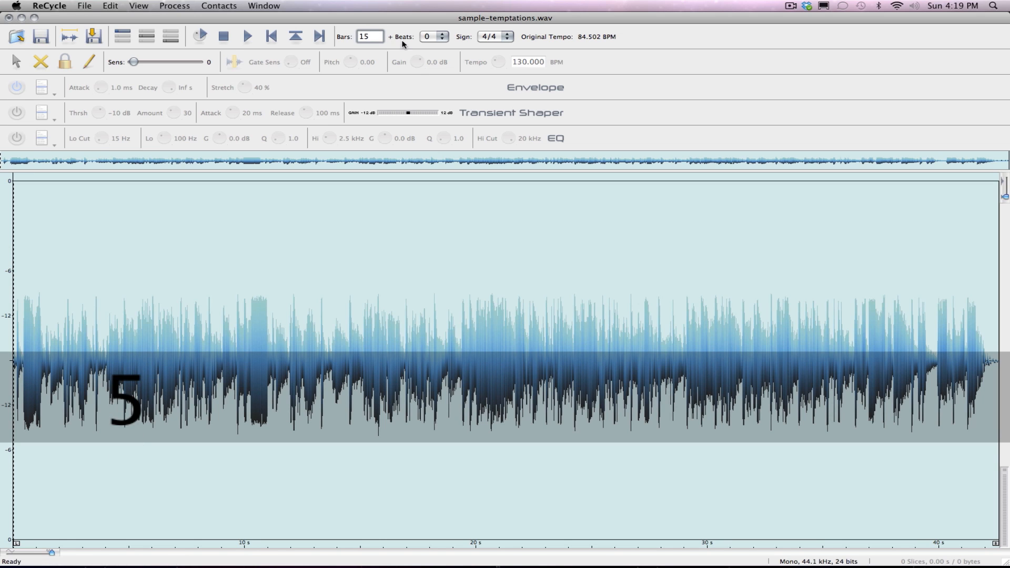
# - Set the loop to 15 bars 2 beats (87.318 BPM) and mark slices at the opening transients
pyautogui.click(445, 33)
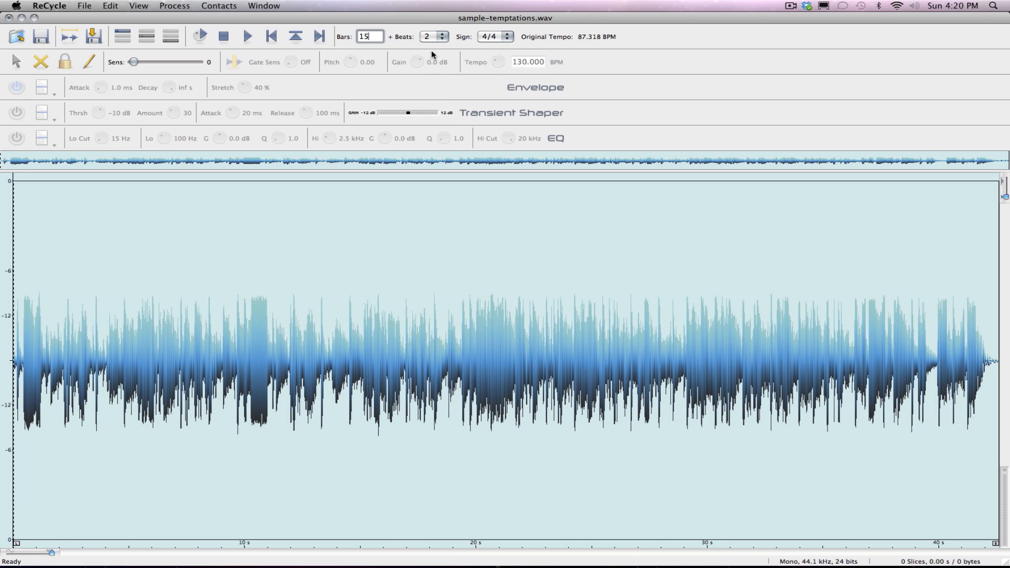
pyautogui.click(200, 36)
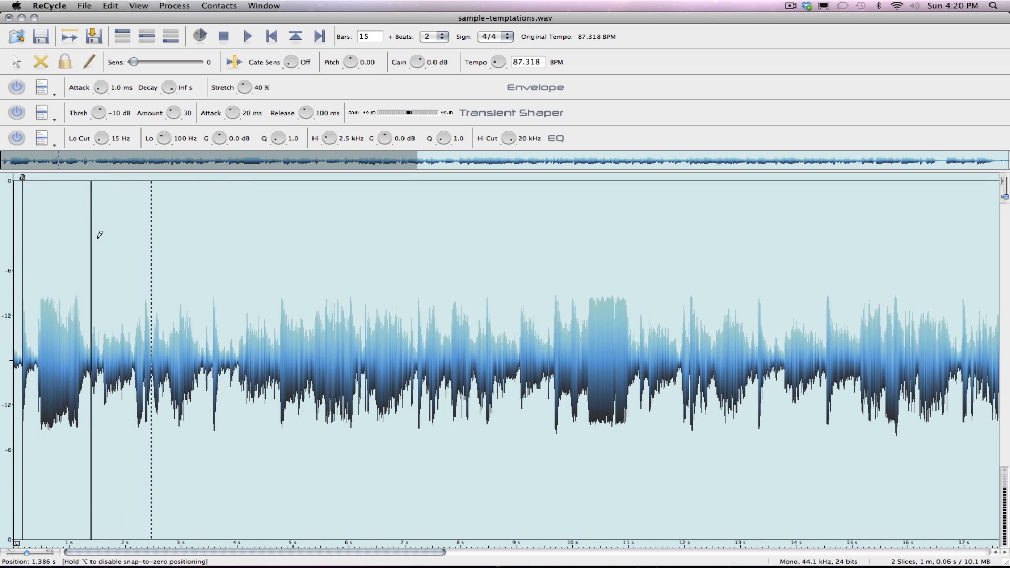
pyautogui.click(143, 232)
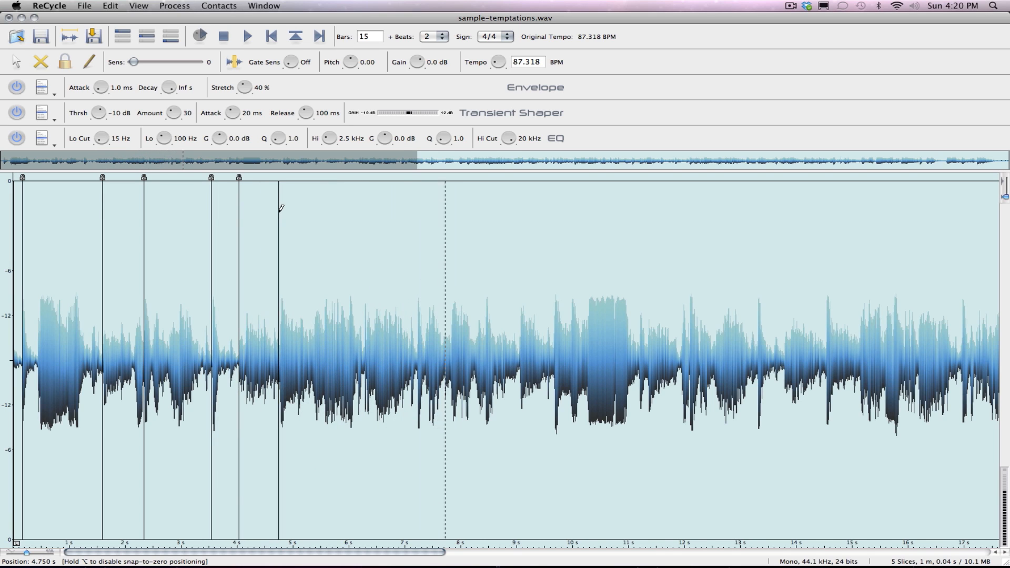
pyautogui.click(278, 187)
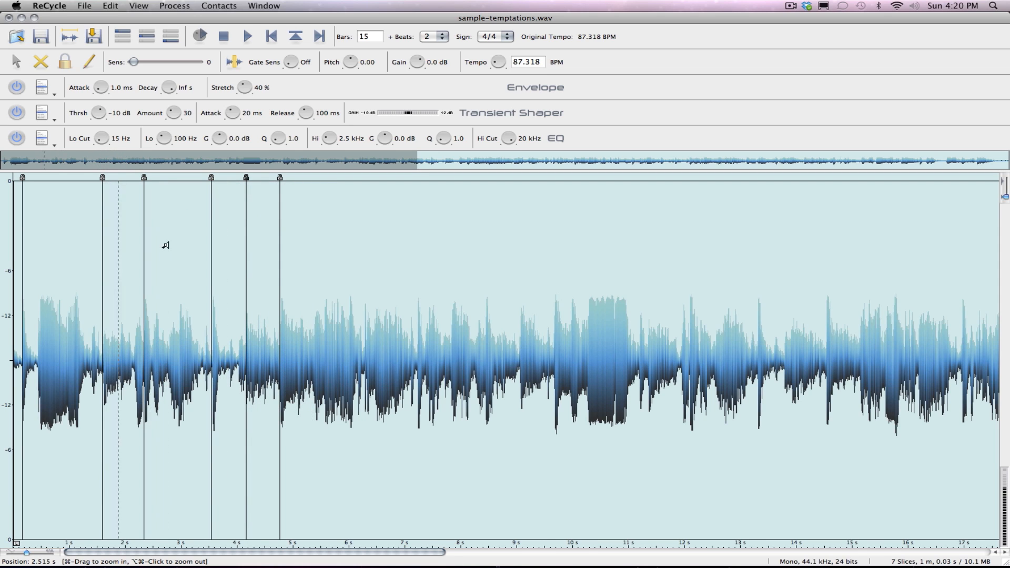
pyautogui.click(327, 264)
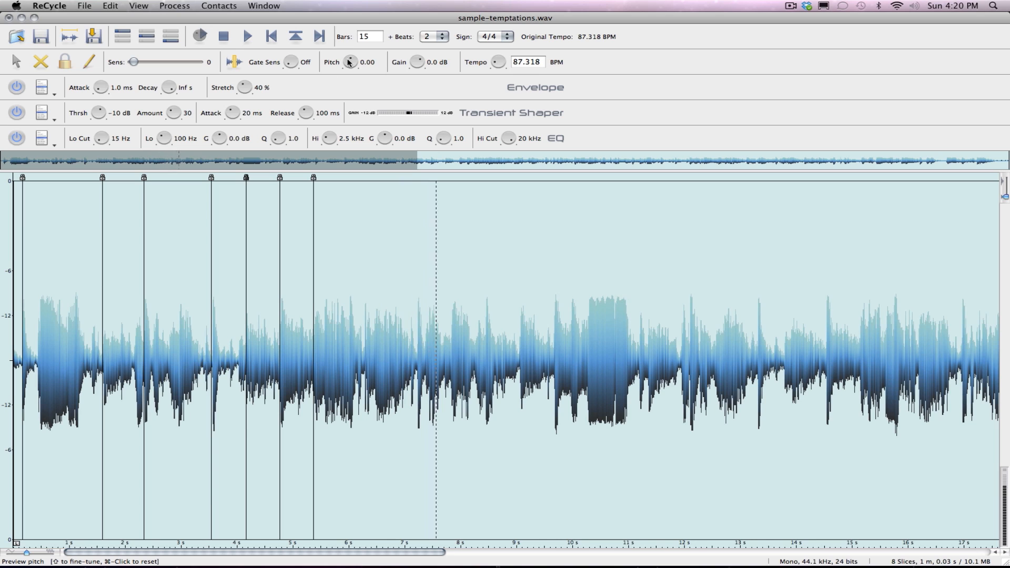
# - Lower the pitch to −3.00 and raise the stretch amount to 60 %
pyautogui.moveTo(348, 62); pyautogui.dragTo(348, 76)
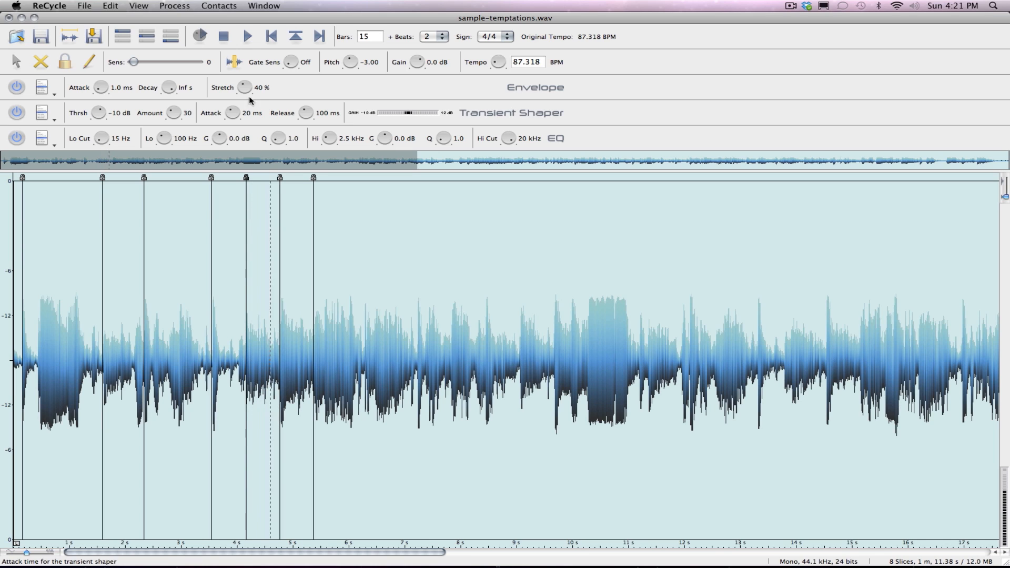
pyautogui.moveTo(246, 87); pyautogui.dragTo(246, 70)
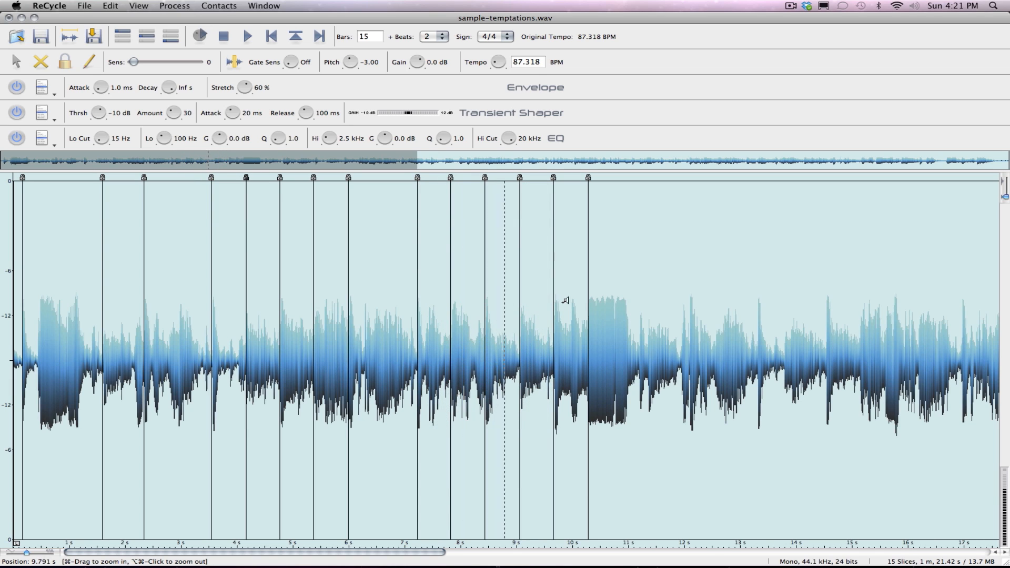
# - Audition slices and add markers at transients near 14 and 18 seconds, reaching 28 slices
pyautogui.click(367, 303)
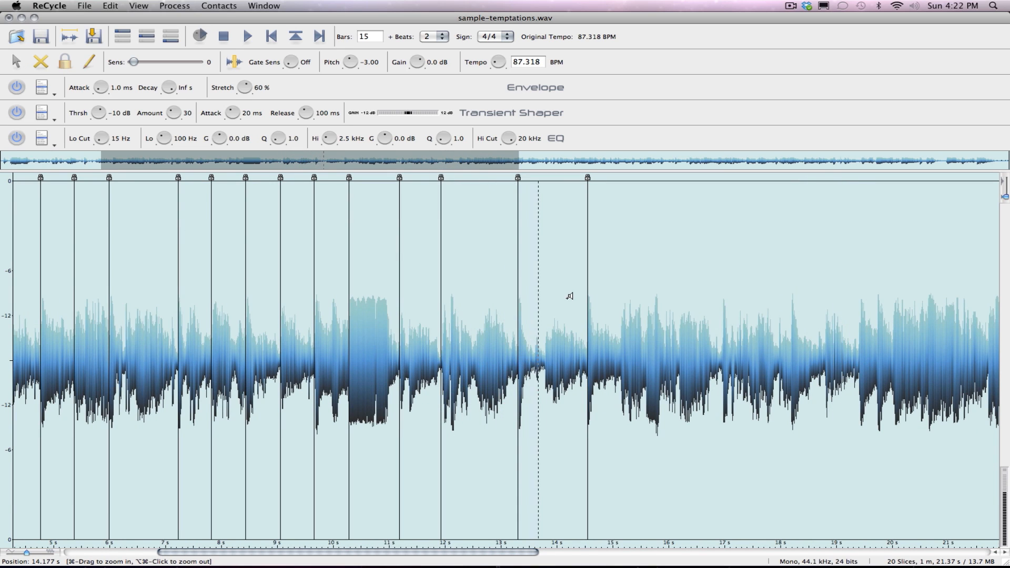
pyautogui.click(90, 61)
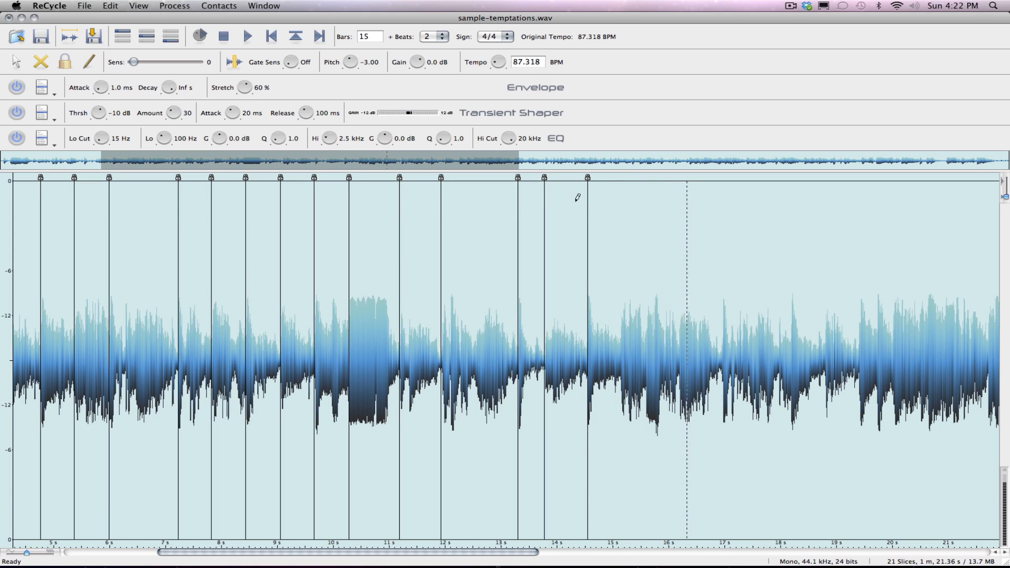
pyautogui.click(653, 246)
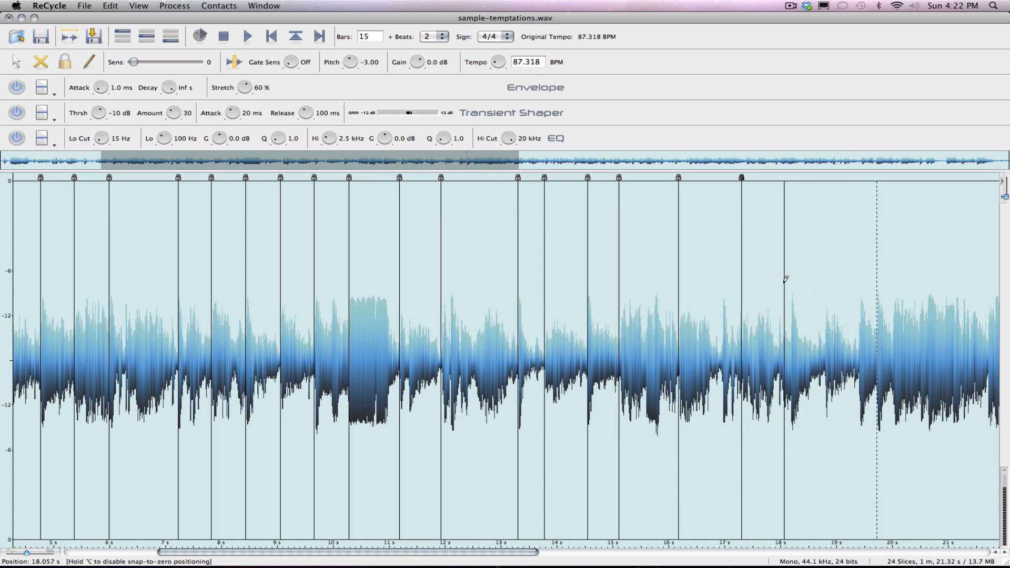
pyautogui.click(16, 60)
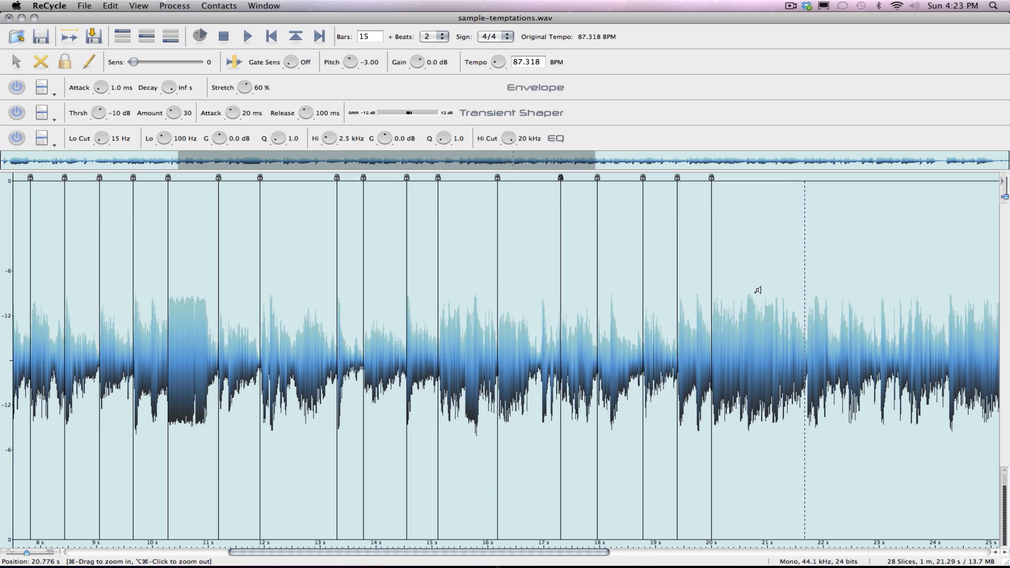
# - Preview the slice near 21 seconds while extending markers to 41 slices by 34 seconds
pyautogui.click(88, 61)
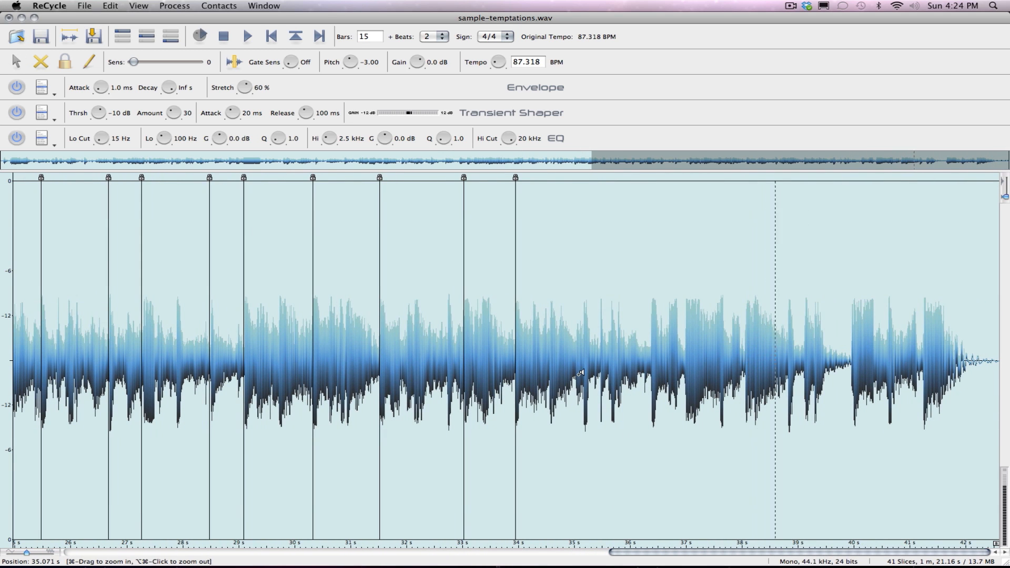
# - Add the final slices to 48, set the right locator at the sample end, and start Save As REX2
pyautogui.click(89, 62)
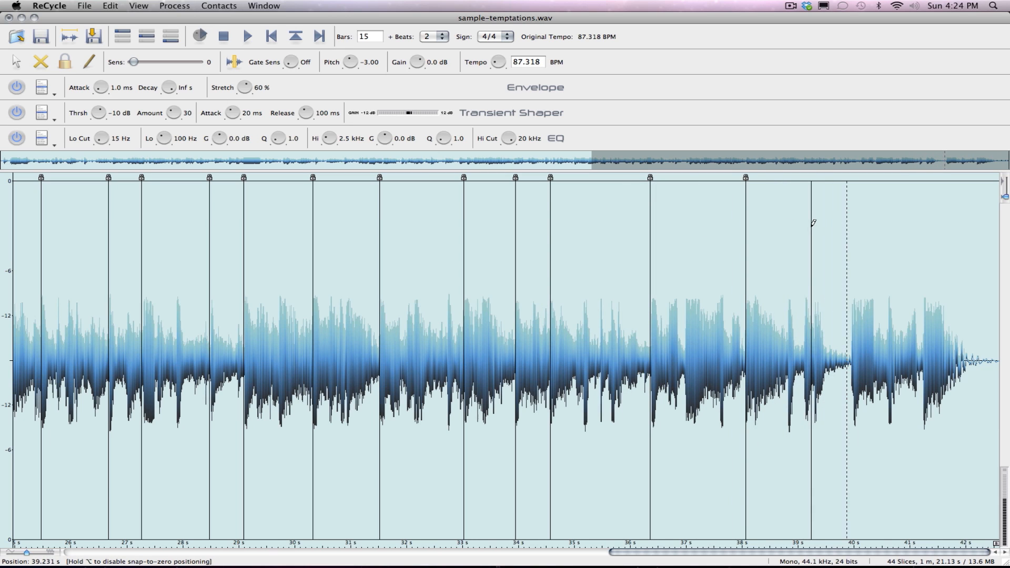
pyautogui.click(804, 232)
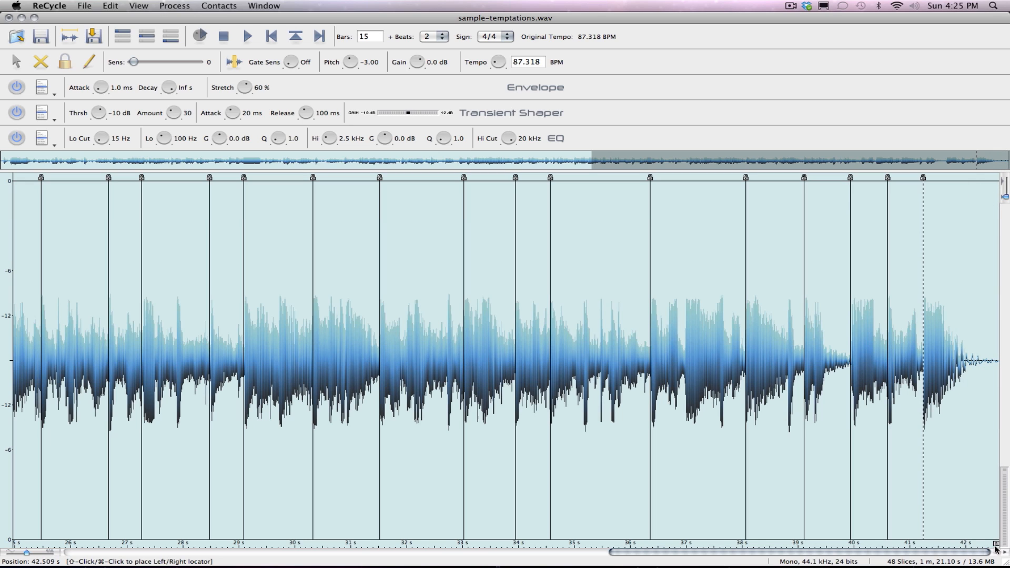
pyautogui.click(87, 61)
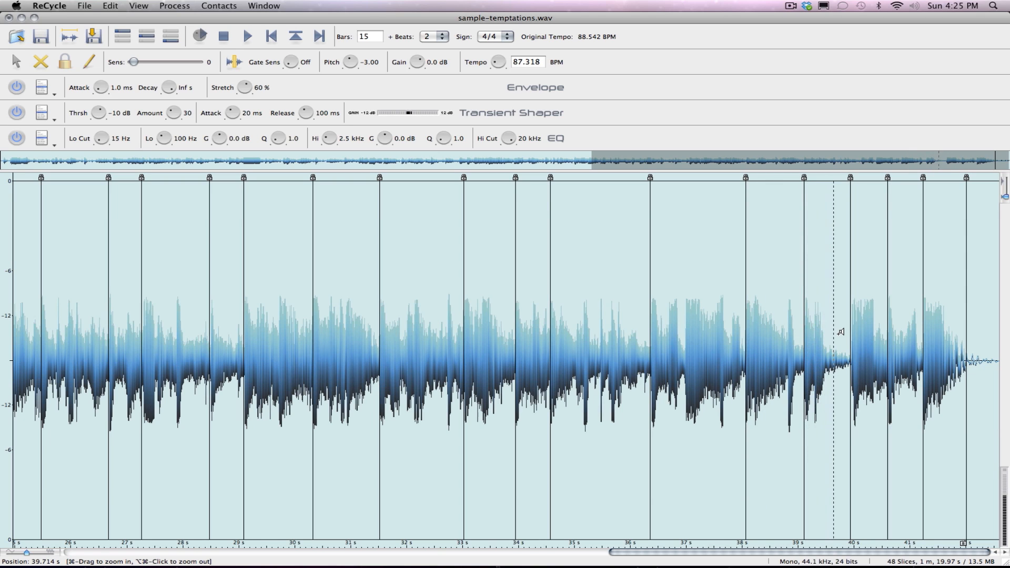
pyautogui.click(84, 6)
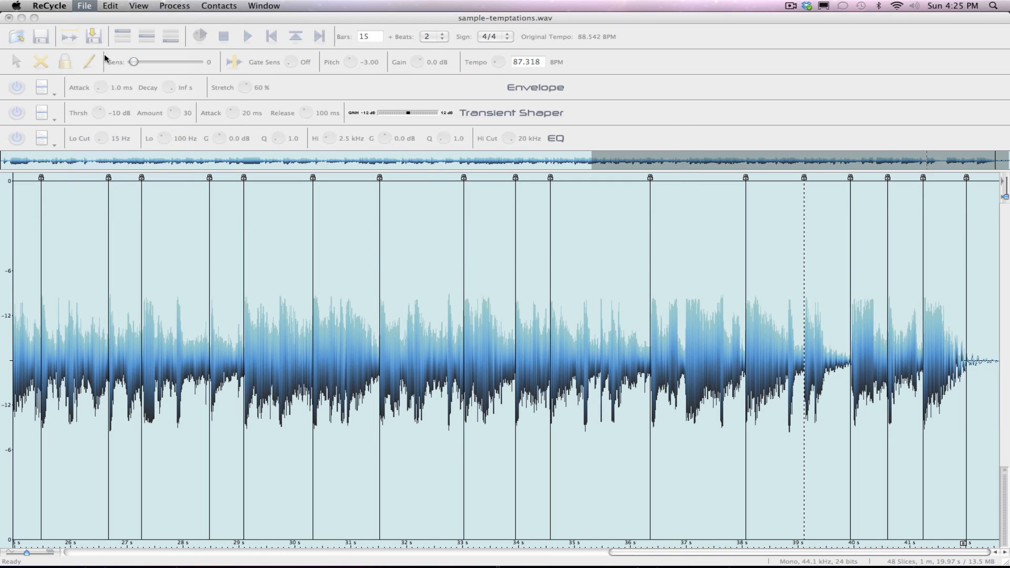
pyautogui.click(84, 5)
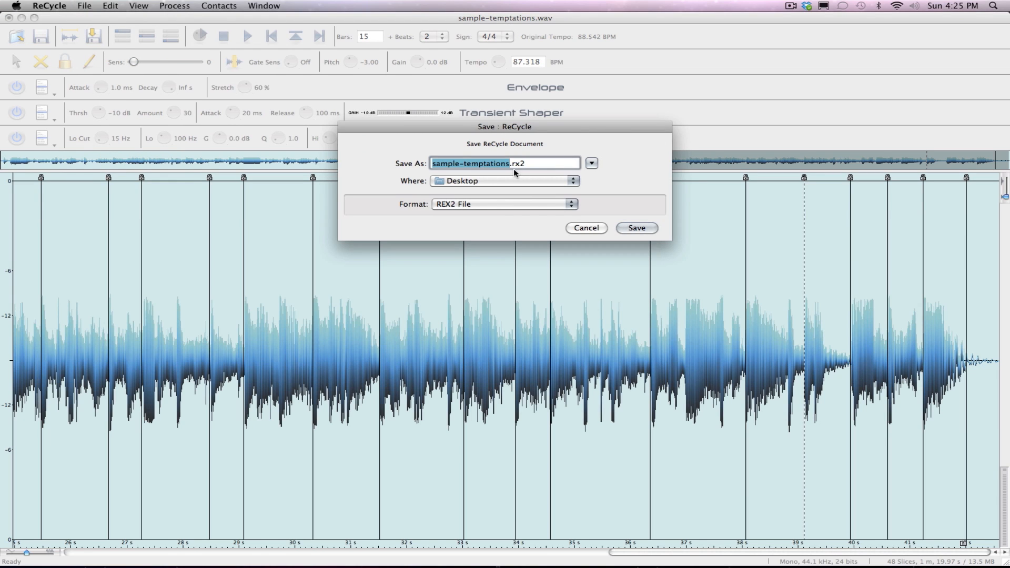
pyautogui.moveTo(632, 239)
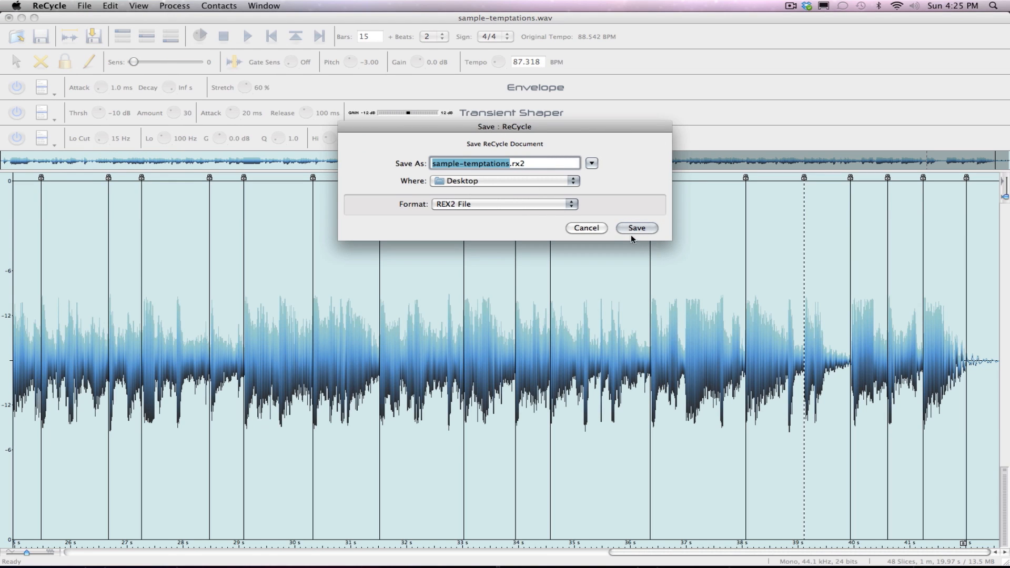
# - Save sample-temptations.rx2 to the Desktop and close the ReCycle document window
pyautogui.click(635, 227)
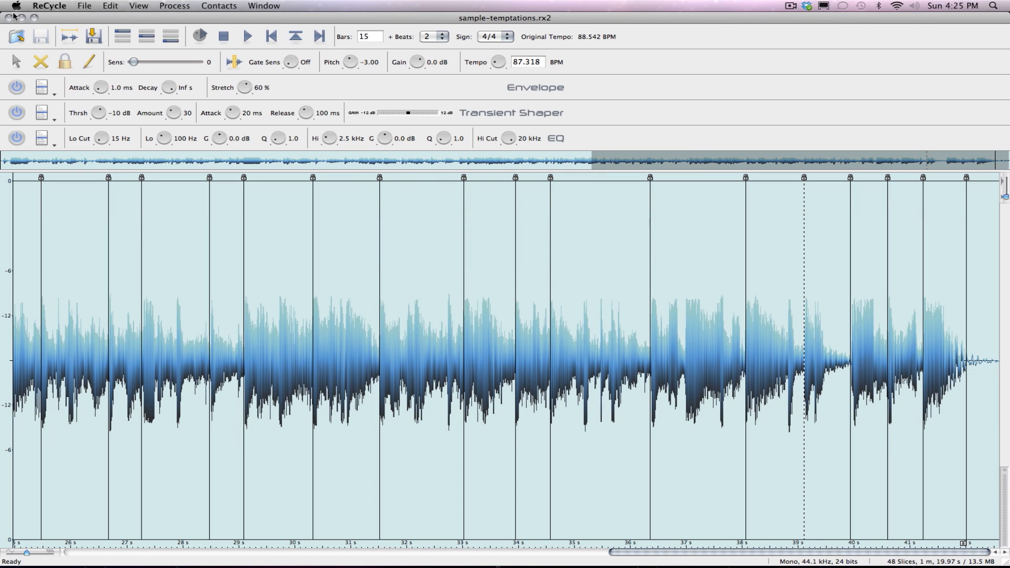
pyautogui.click(49, 6)
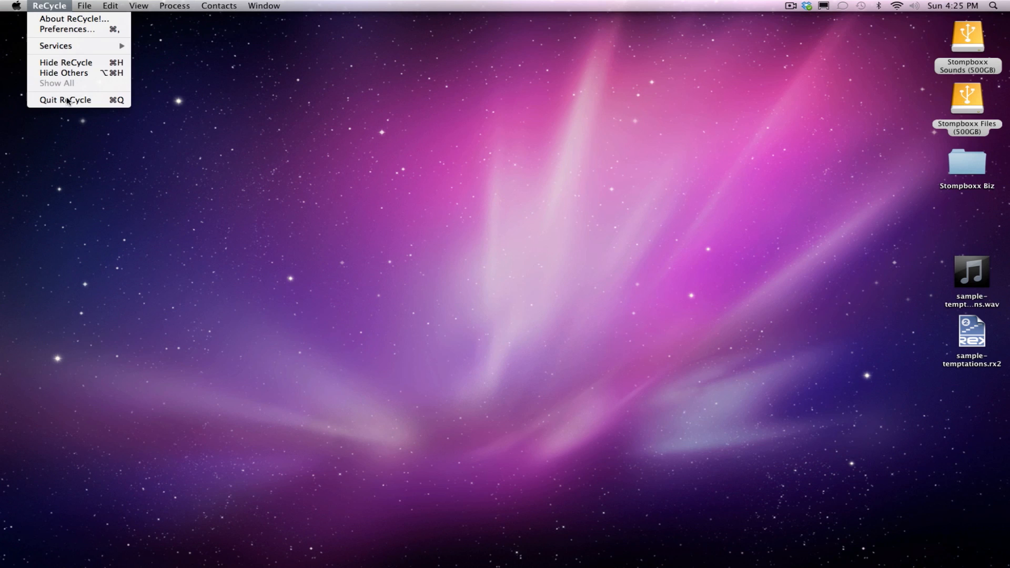
# - Quit ReCycle and reveal the Quit option for another running app from the Dock
pyautogui.click(64, 100)
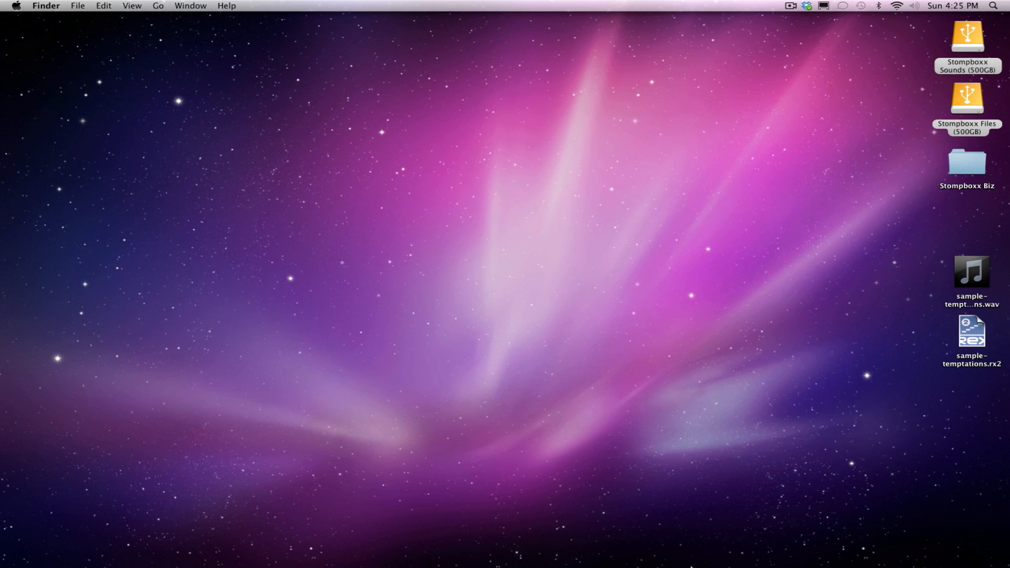
pyautogui.rightClick(443, 548)
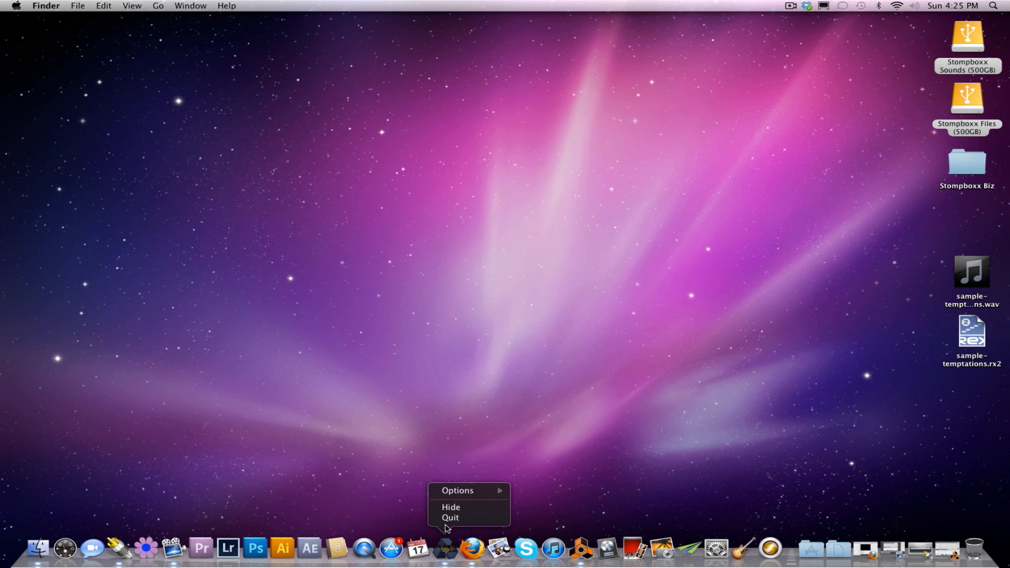